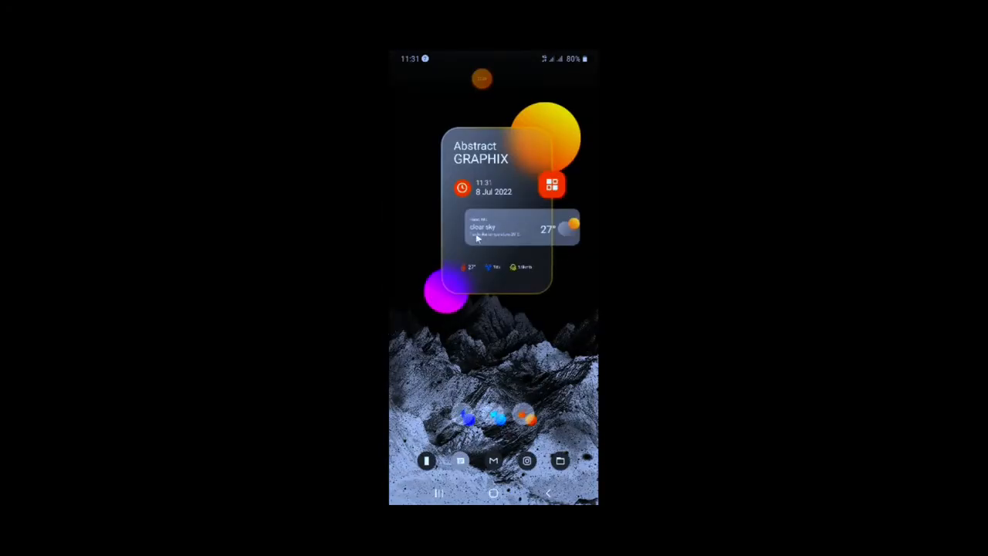
mouse_move(497, 376)
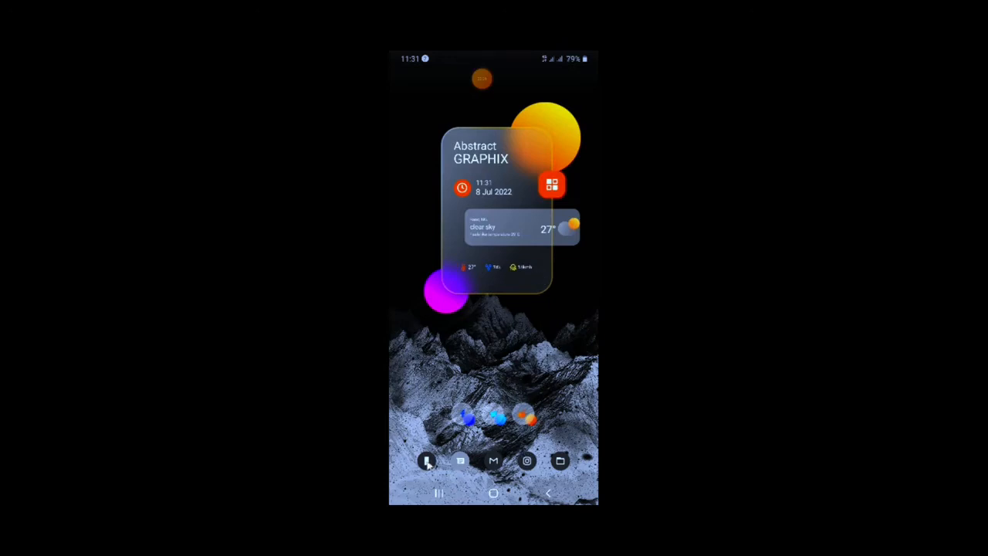
- Launch the Phone app from the dock so its dial keypad shows in landscape
click(425, 460)
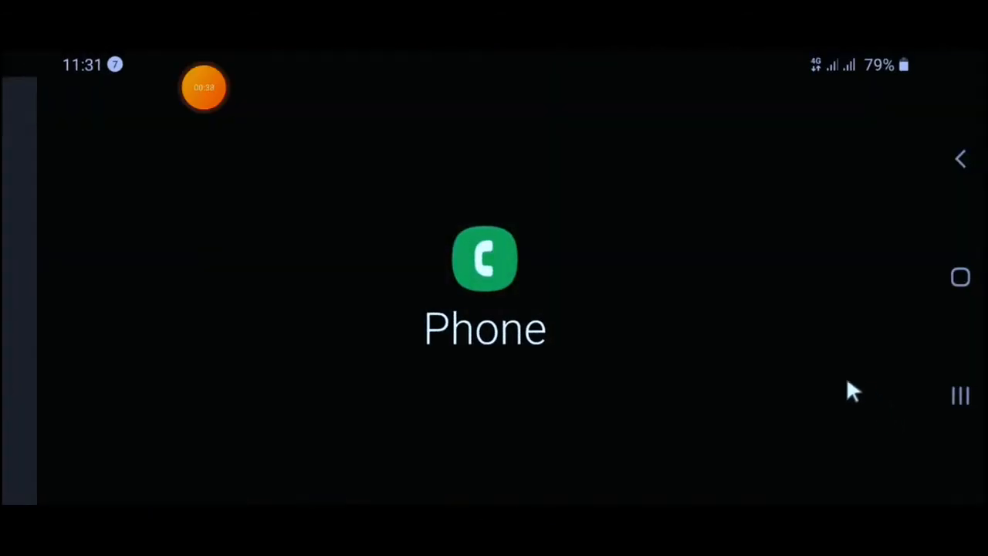
click(484, 259)
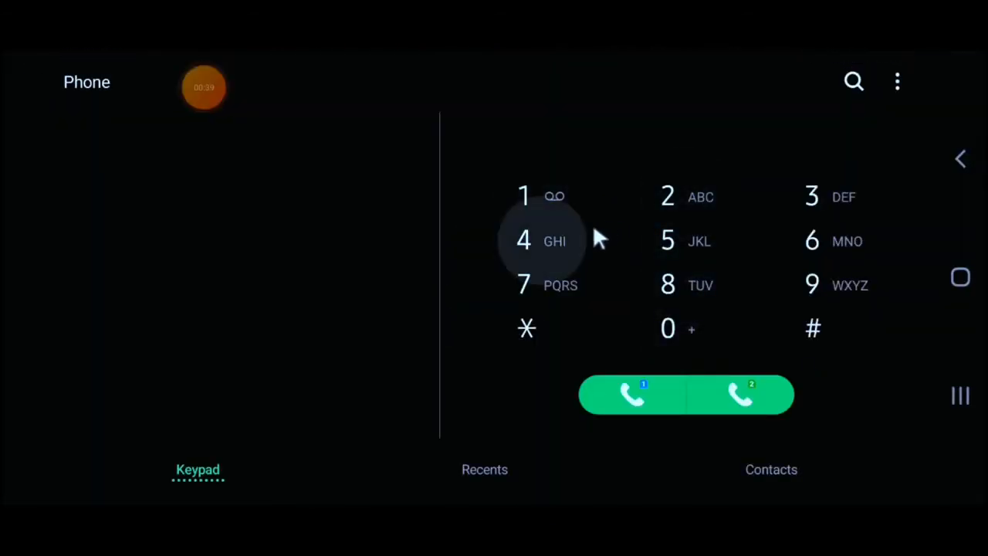
mouse_move(540, 316)
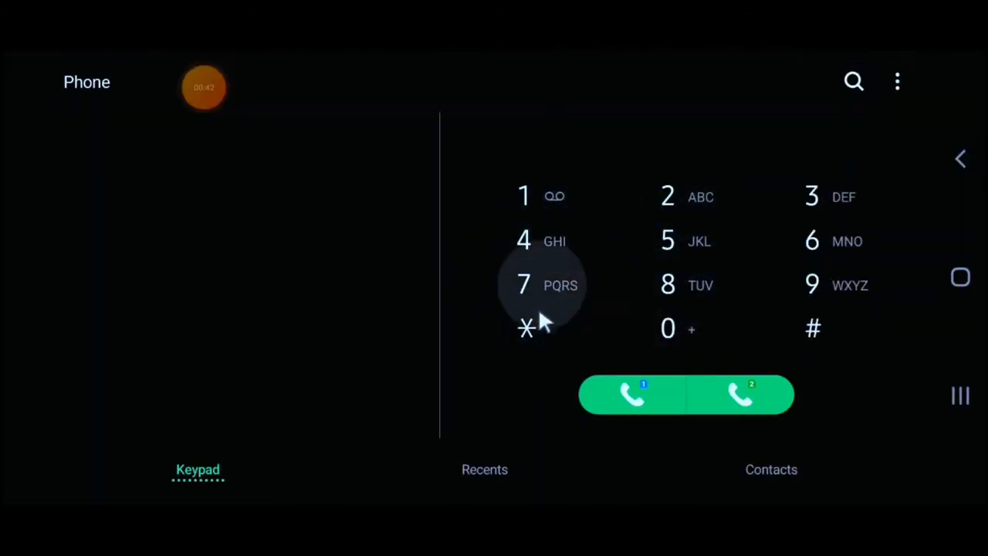
click(523, 195)
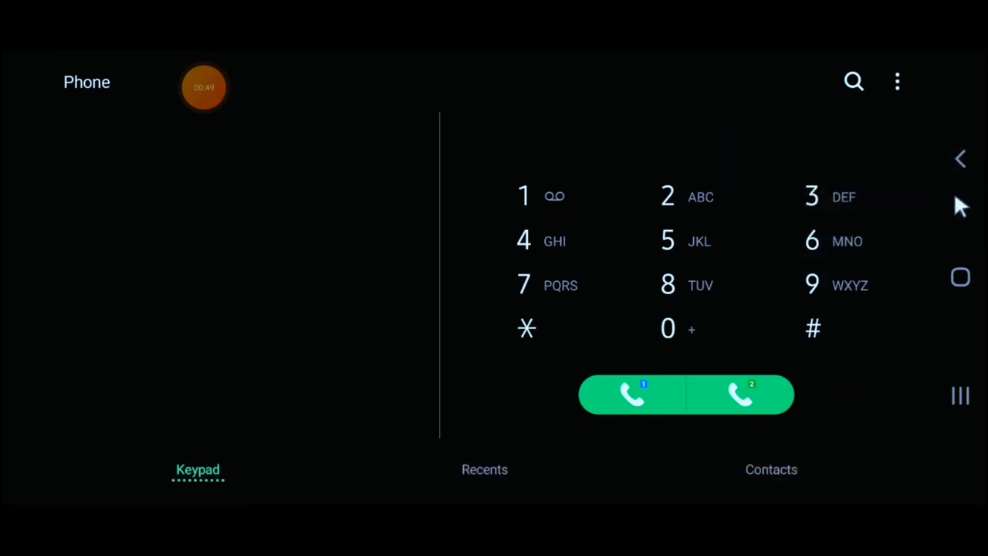
mouse_move(469, 297)
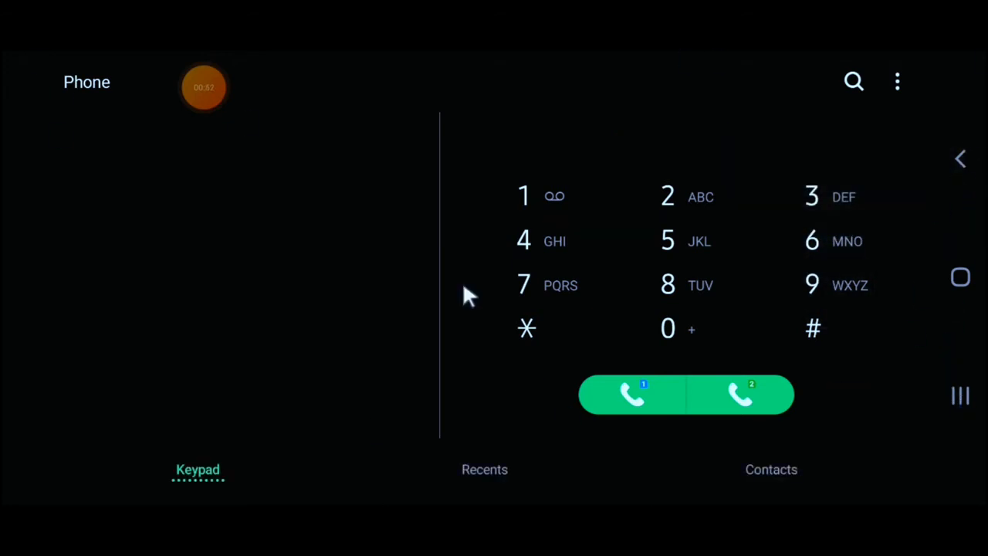